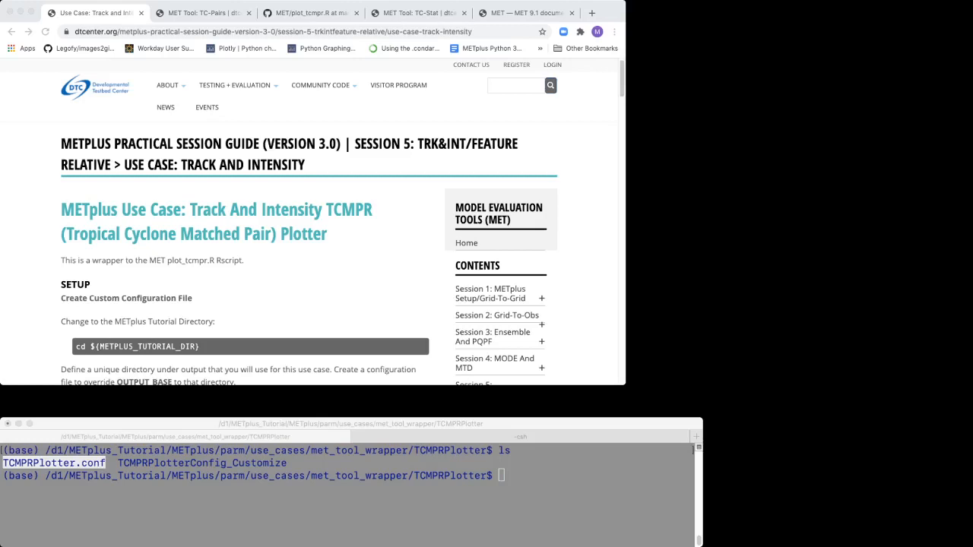
Highlight the Track and Intensity use case title, then switch to the 'MET Tool: TC-Pairs' tab
{"action": "double_click", "coordinate": [78, 209]}
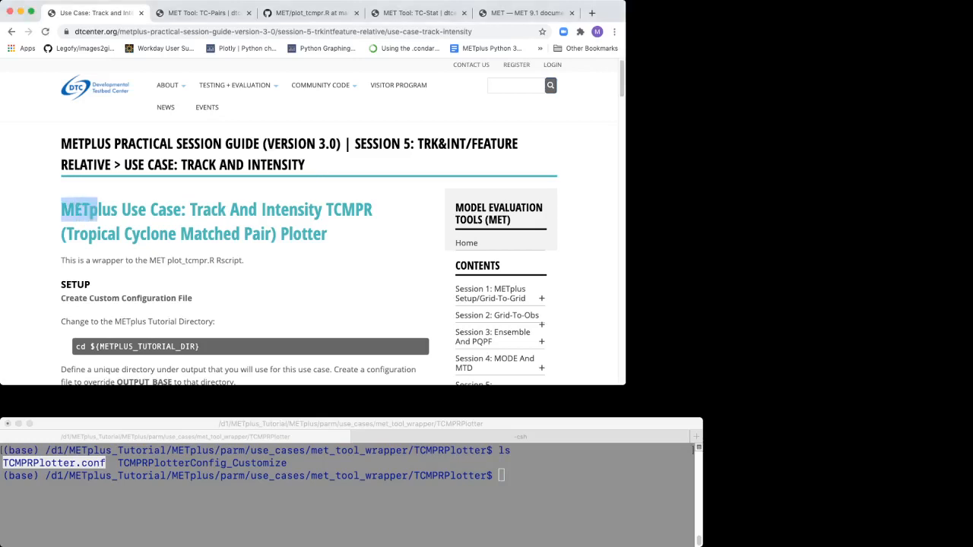
{"action": "left_click_drag", "start_coordinate": [61, 210], "coordinate": [327, 234]}
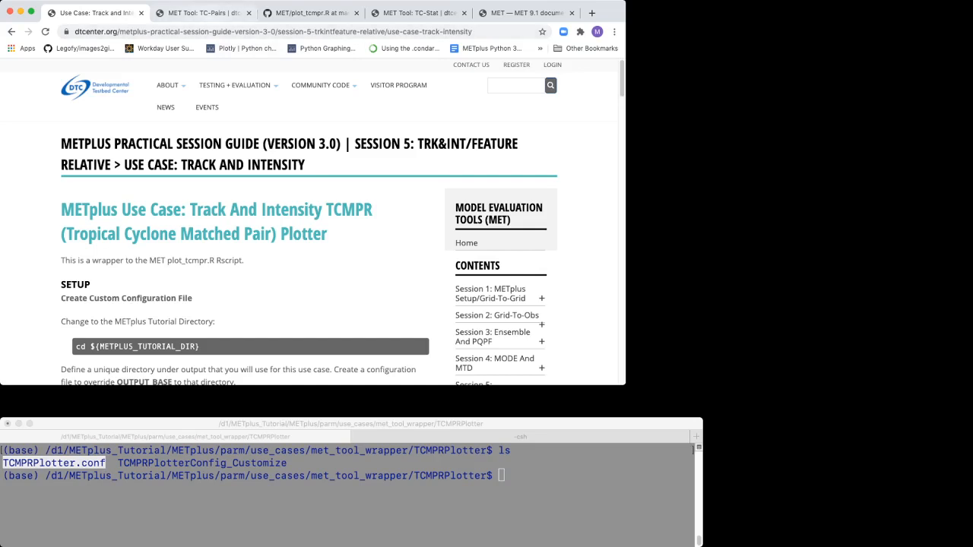
{"action": "left_click", "coordinate": [203, 13]}
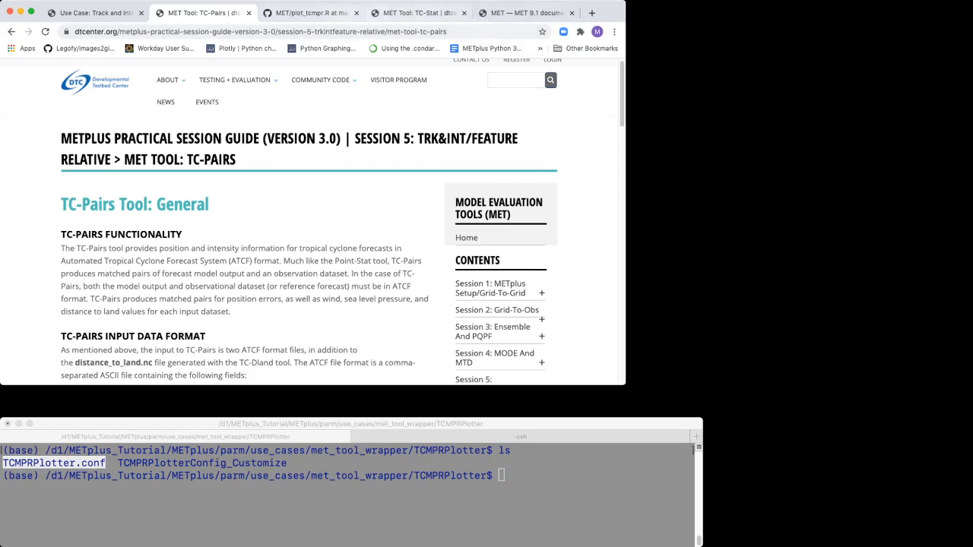
Read the plot_tcmpr.R header on GitHub, then switch to the 'MET Tool: TC-Stat' page
{"action": "left_click", "coordinate": [311, 13]}
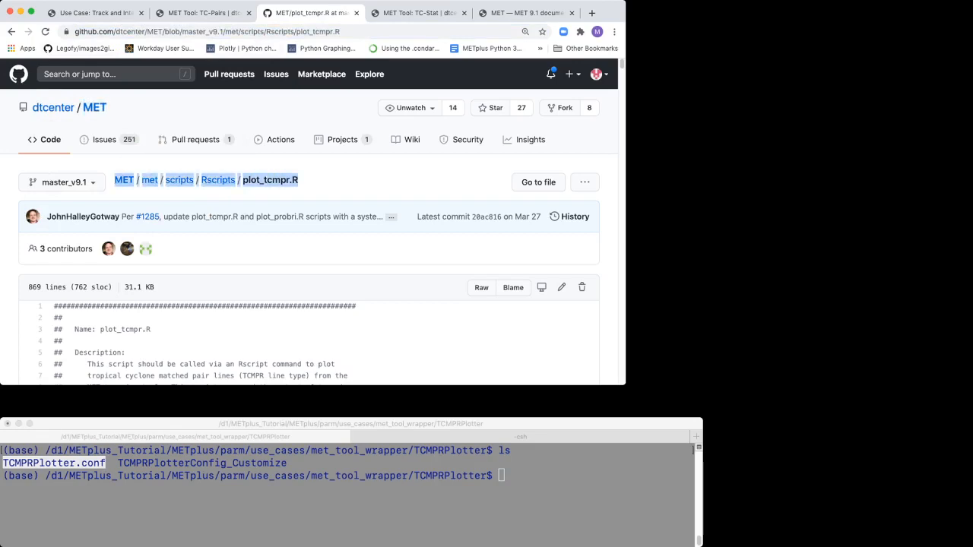
{"action": "double_click", "coordinate": [124, 329]}
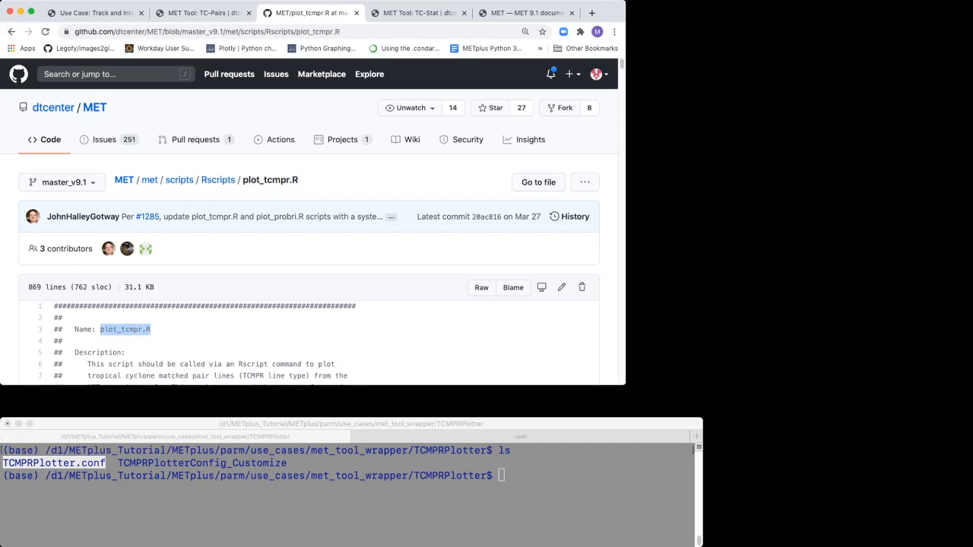
{"action": "scroll", "scroll_direction": "down", "scroll_amount": 3}
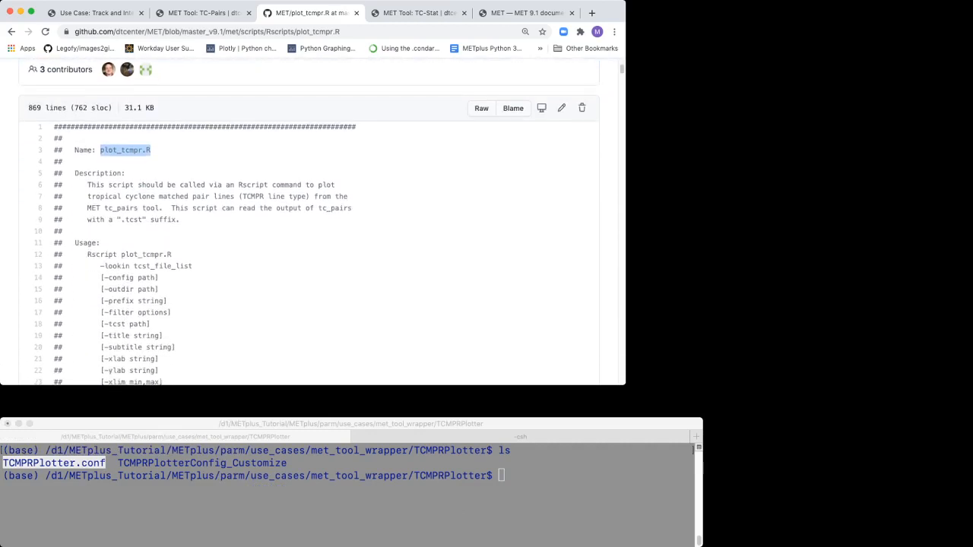
{"action": "scroll", "scroll_direction": "down", "scroll_amount": 3}
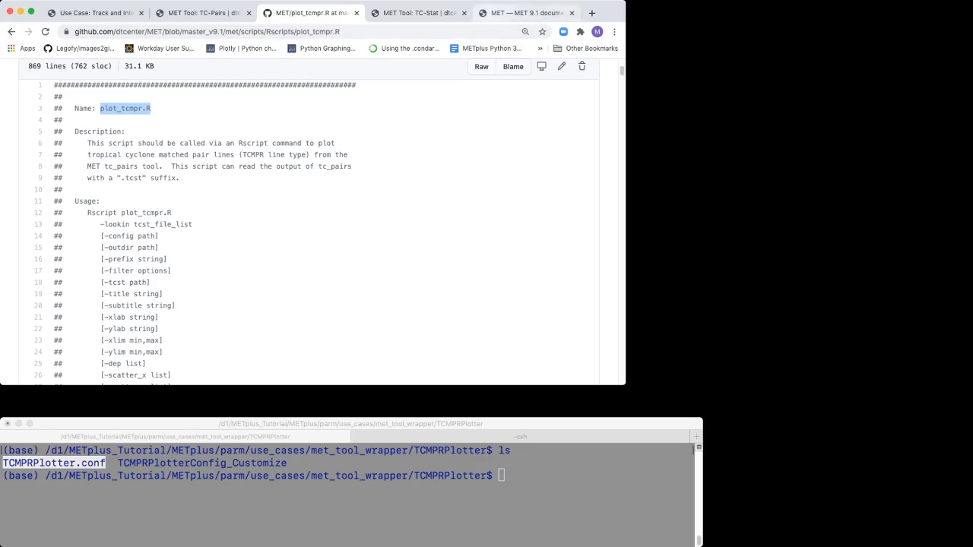
{"action": "left_click", "coordinate": [417, 13]}
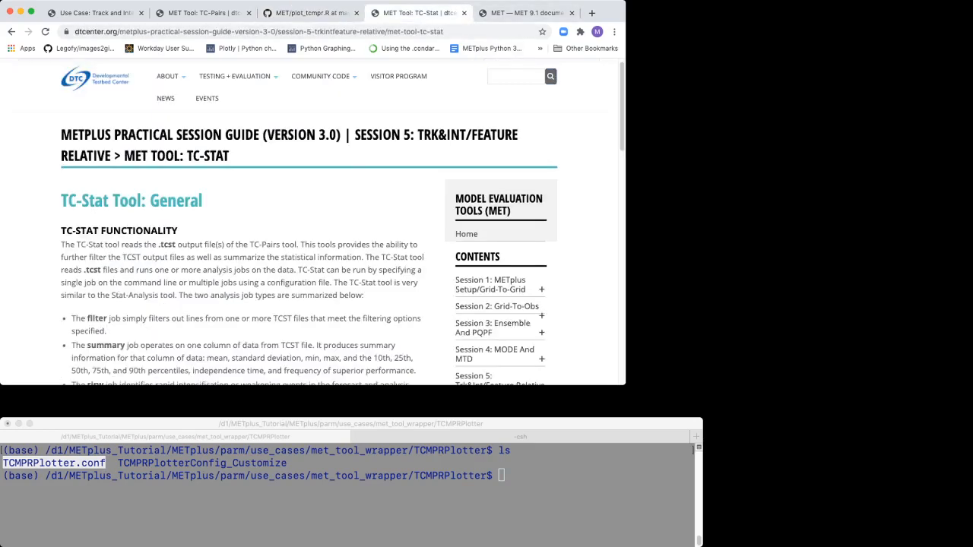
Open the MET 9.1 User's Guide, highlight the TC-Stat heading, then return to Track and Intensity
{"action": "left_click", "coordinate": [525, 13]}
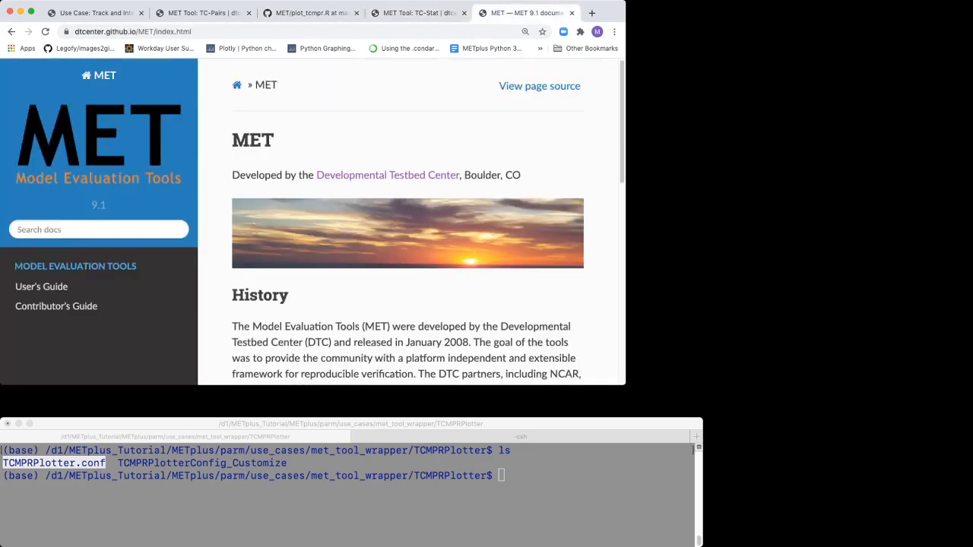
{"action": "left_click", "coordinate": [41, 286]}
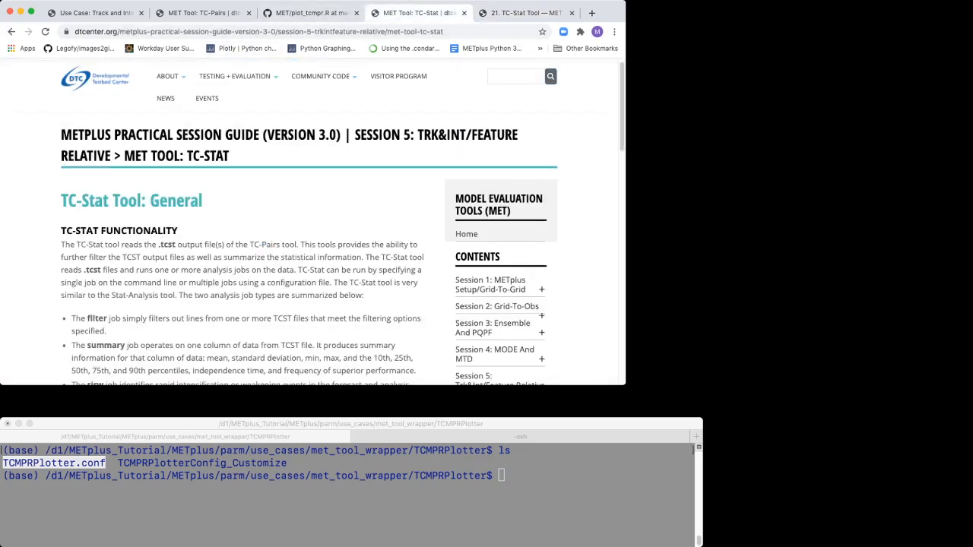
{"action": "left_click_drag", "start_coordinate": [355, 134], "coordinate": [229, 156]}
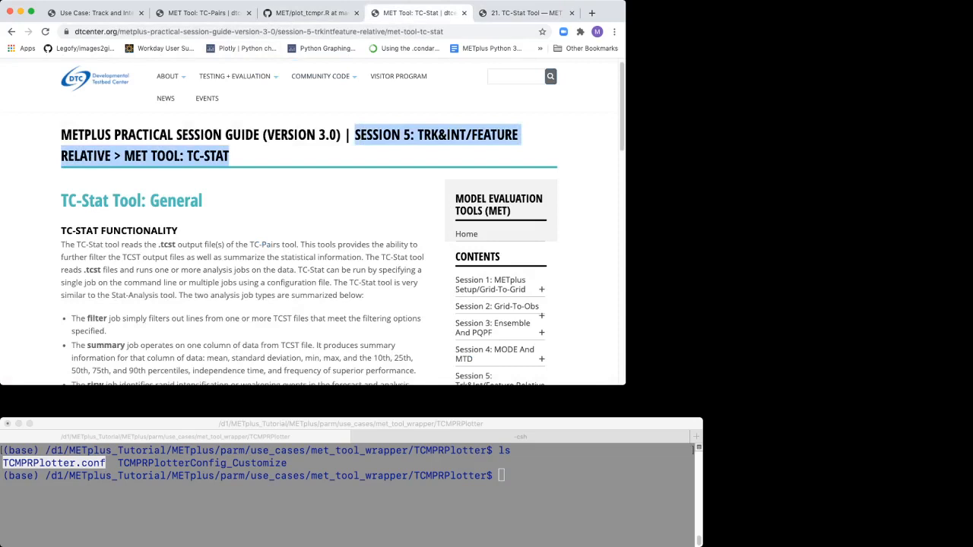
{"action": "left_click", "coordinate": [91, 13]}
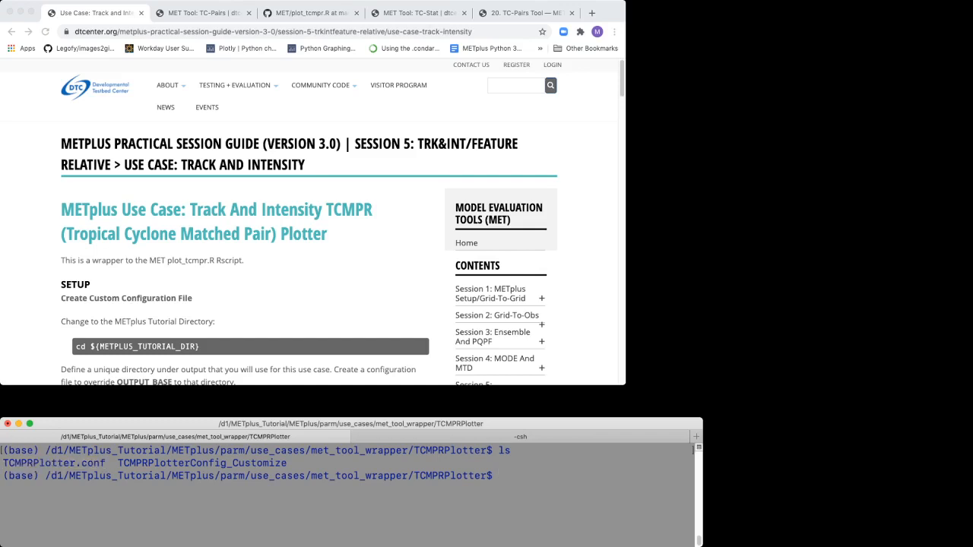
Run 'touch track_and_intensity.output.conf' in the TCMPRPlotter directory and check the result
{"action": "double_click", "coordinate": [201, 463]}
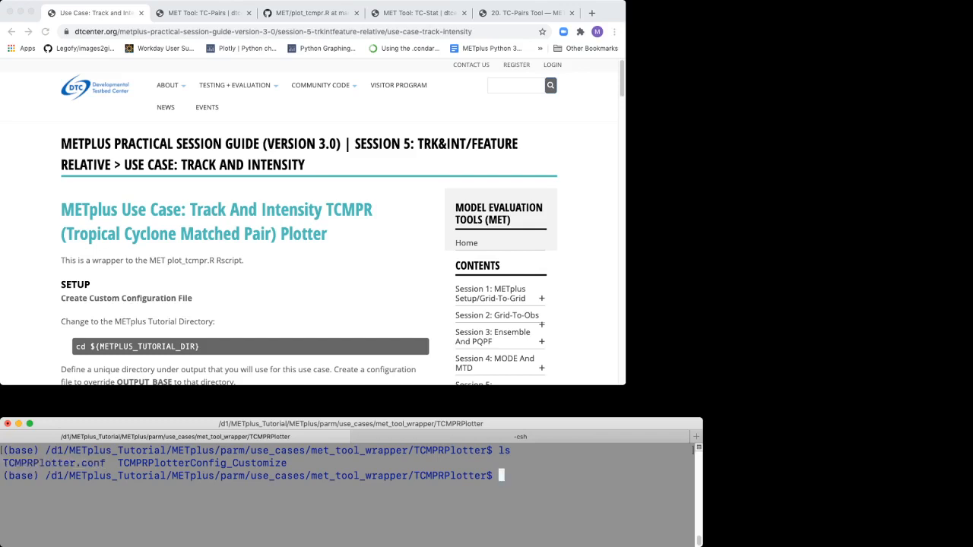
{"action": "type", "text": "touch trac"}
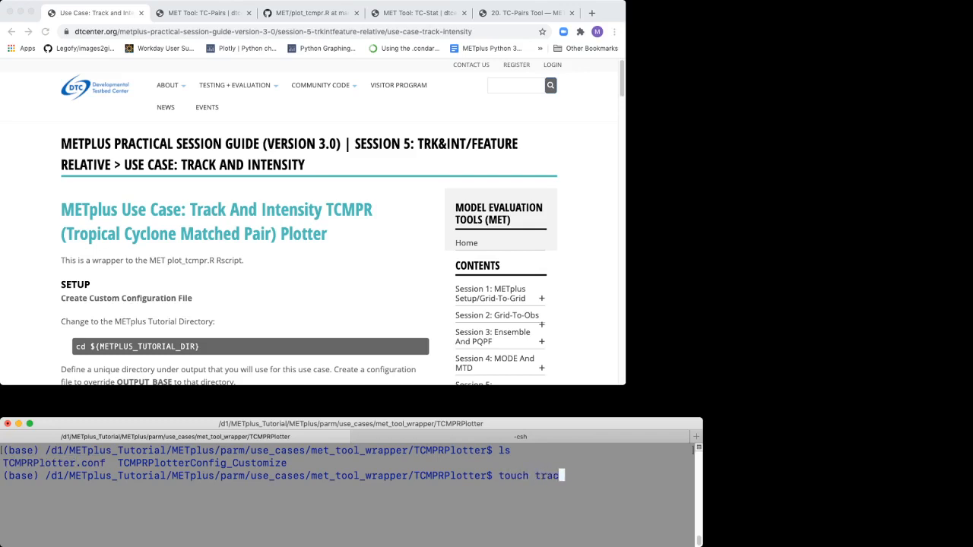
{"action": "type", "text": "k_and-"}
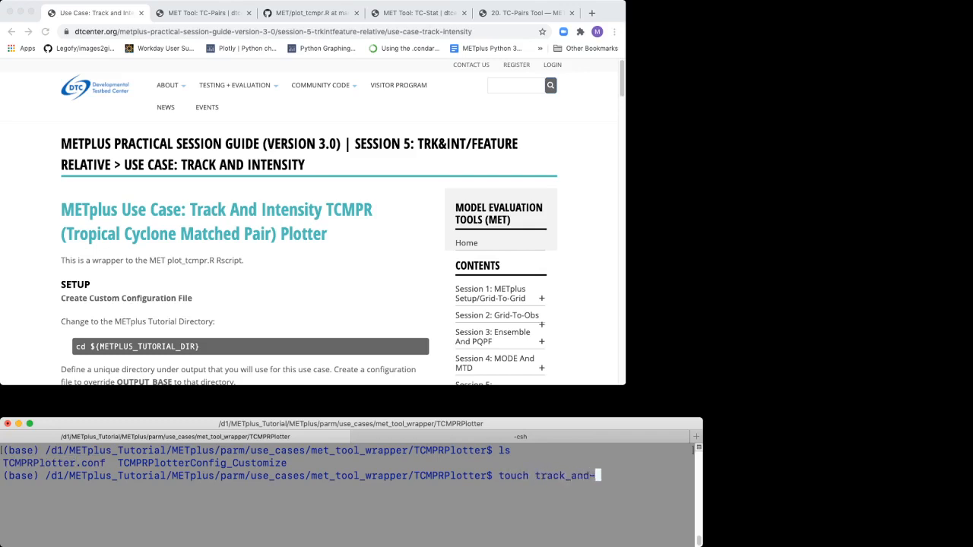
{"action": "type", "text": "inten"}
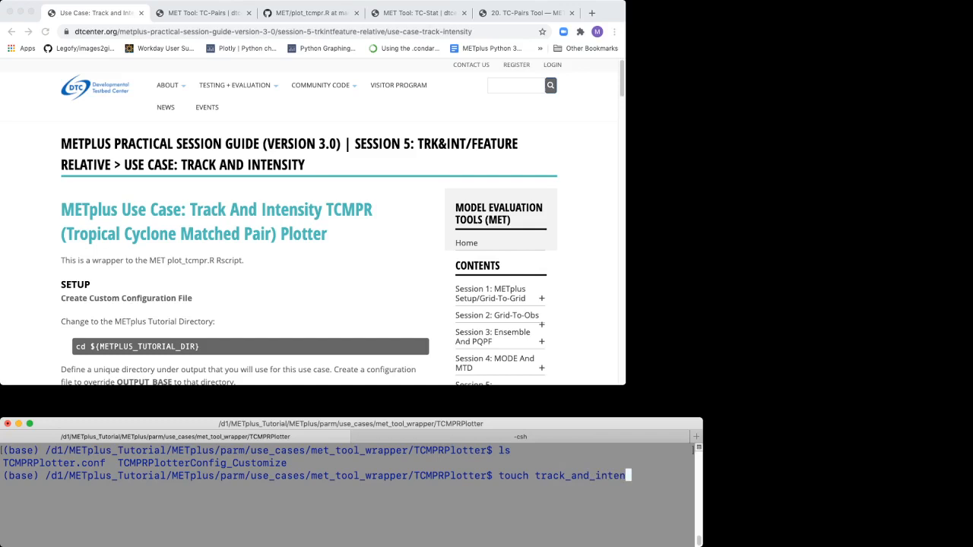
{"action": "type", "text": "sity."}
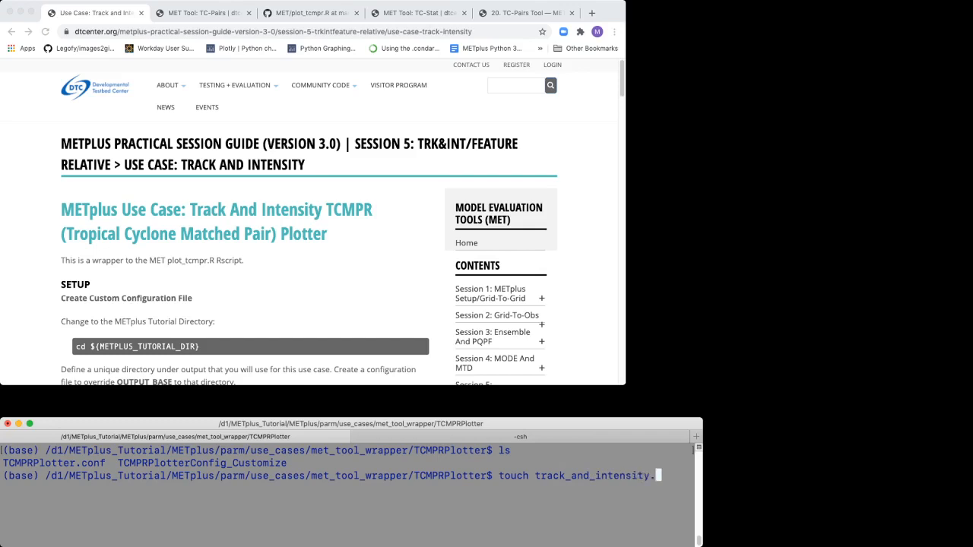
{"action": "key", "text": "enter"}
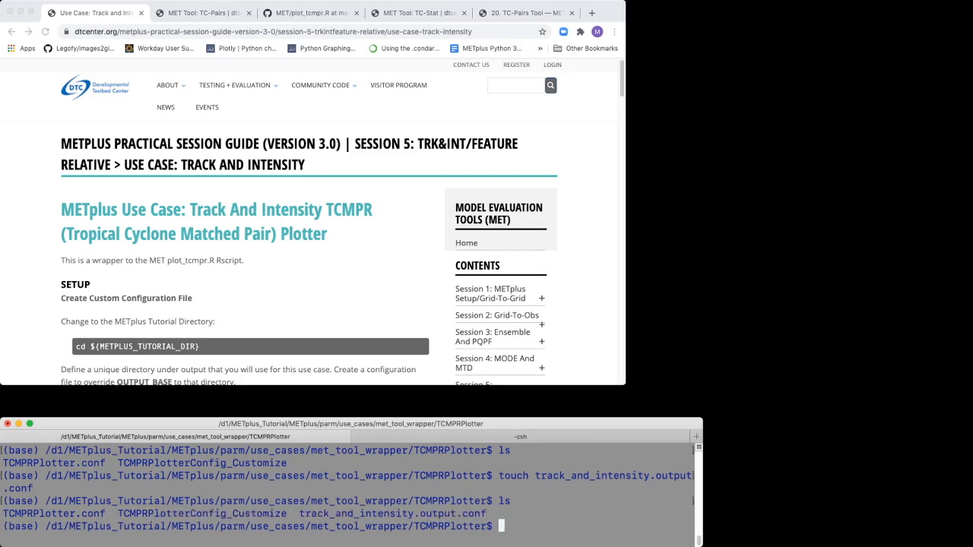
{"action": "double_click", "coordinate": [54, 514]}
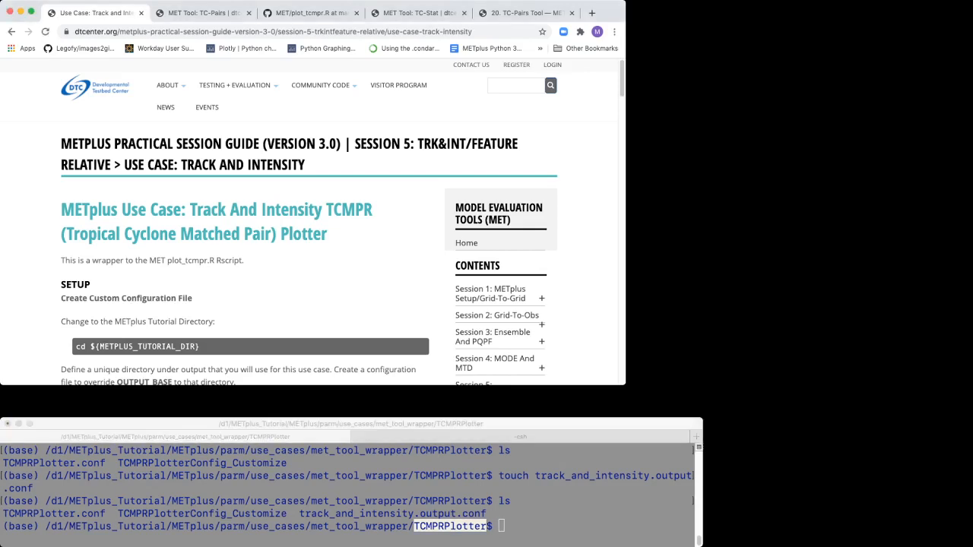
Scroll to the review section and highlight TCMPR_PLOT_OUT_DIR through TRACK_DATA_DIR
{"action": "scroll", "scroll_direction": "down", "scroll_amount": 3}
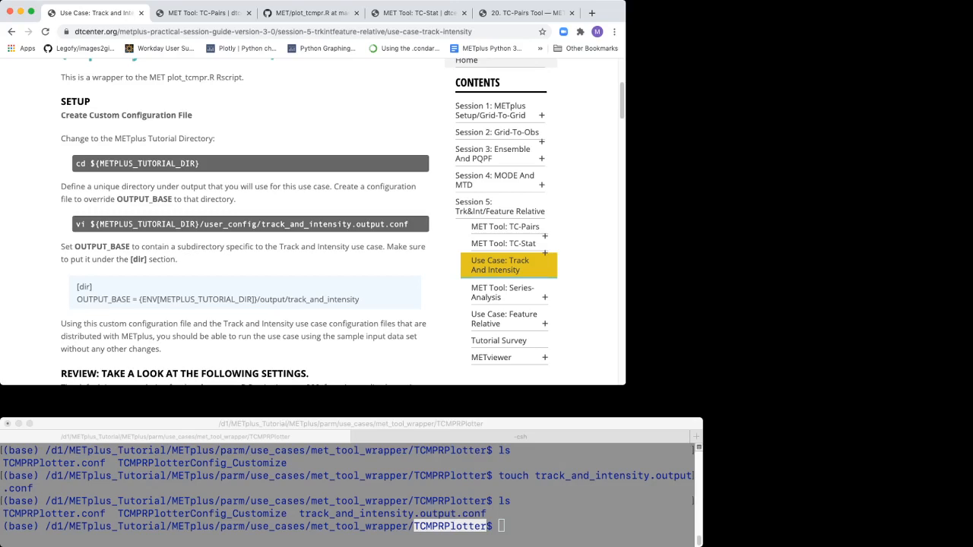
{"action": "scroll", "scroll_direction": "down", "scroll_amount": 3}
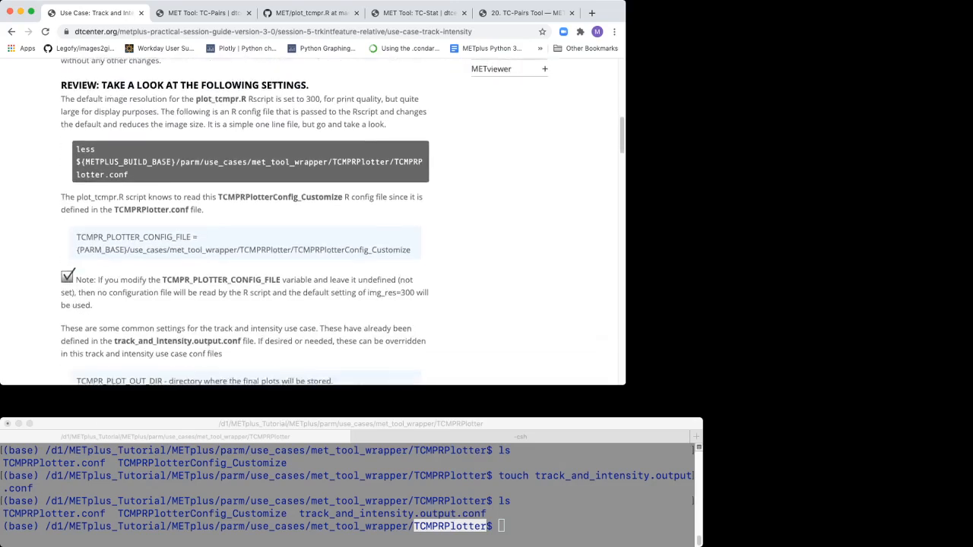
{"action": "scroll", "scroll_direction": "down", "scroll_amount": 3}
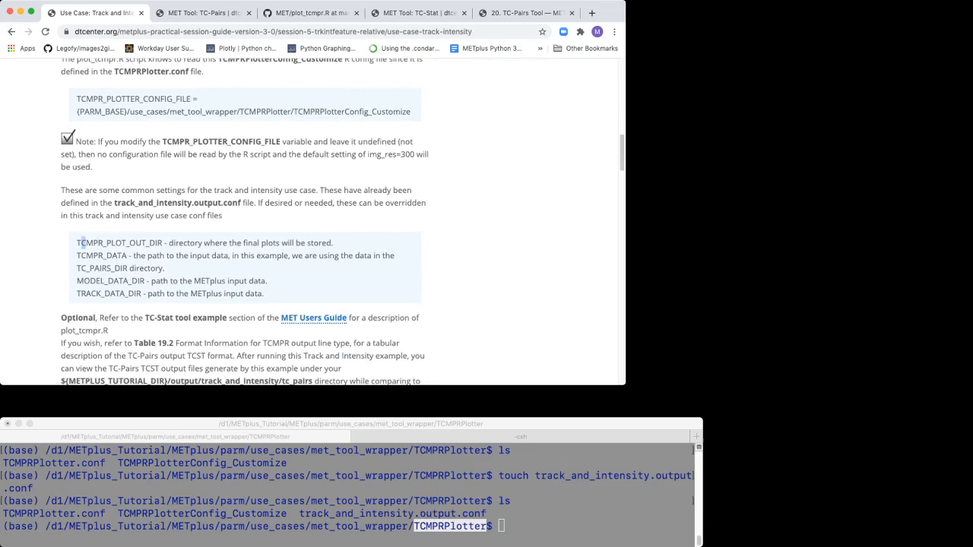
{"action": "left_click_drag", "start_coordinate": [78, 243], "coordinate": [264, 294]}
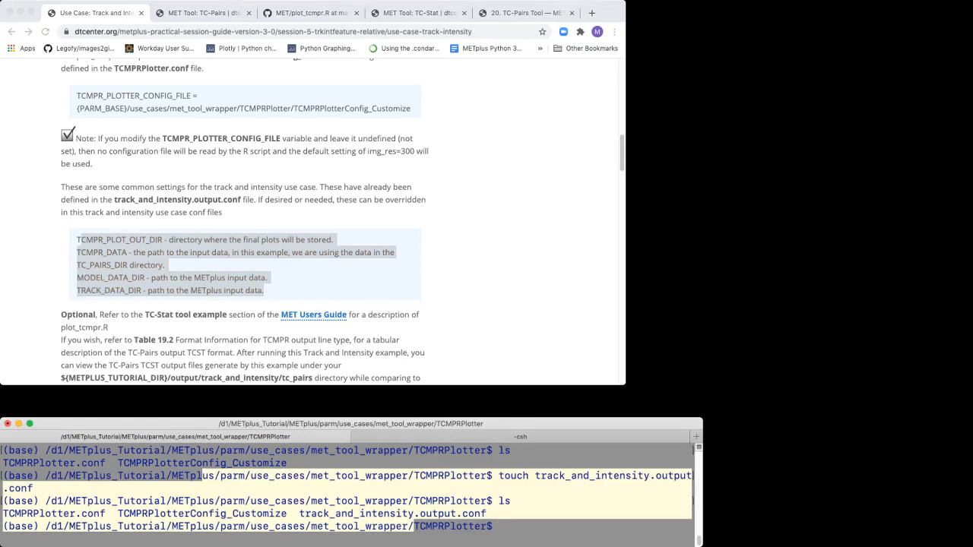
{"action": "type", "text": "vim"}
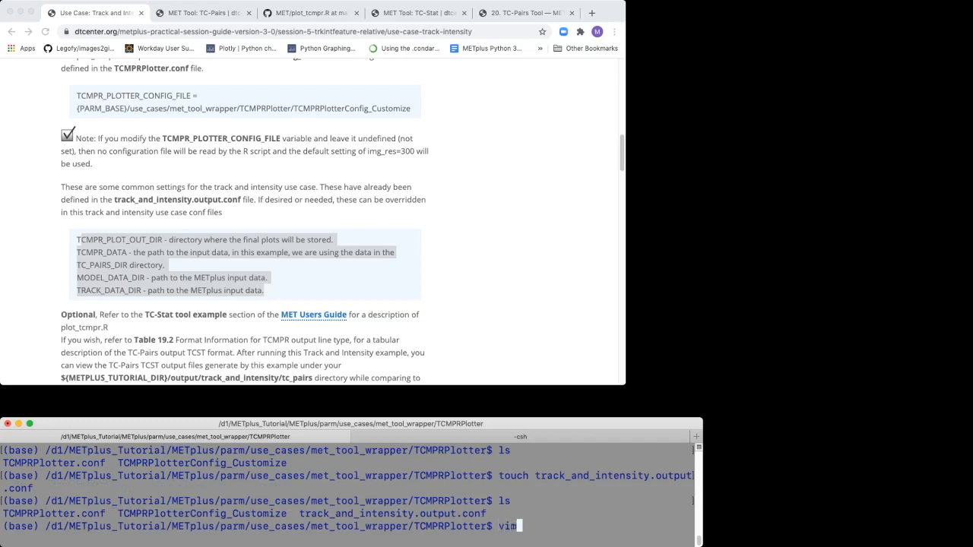
{"action": "type", "text": "TCMP"}
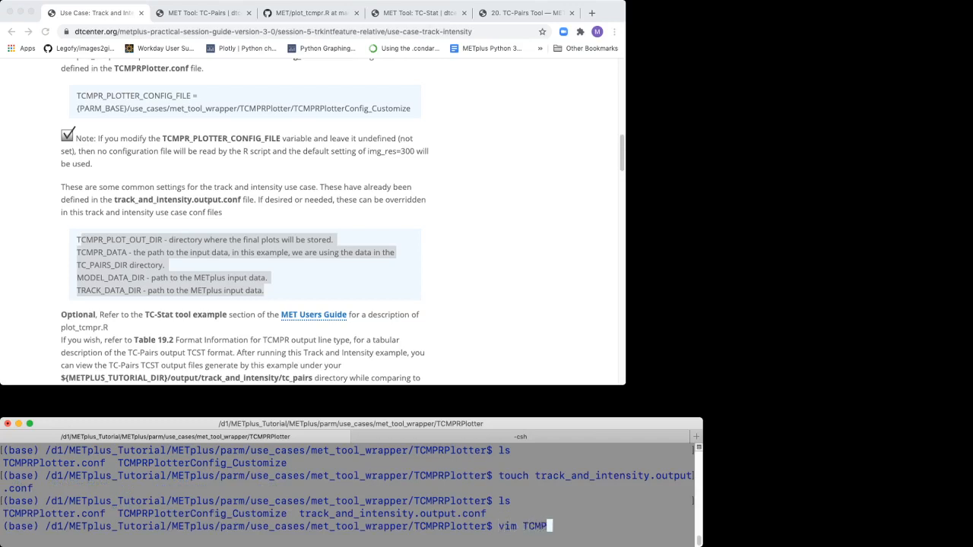
{"action": "type", "text": "PlotterC"}
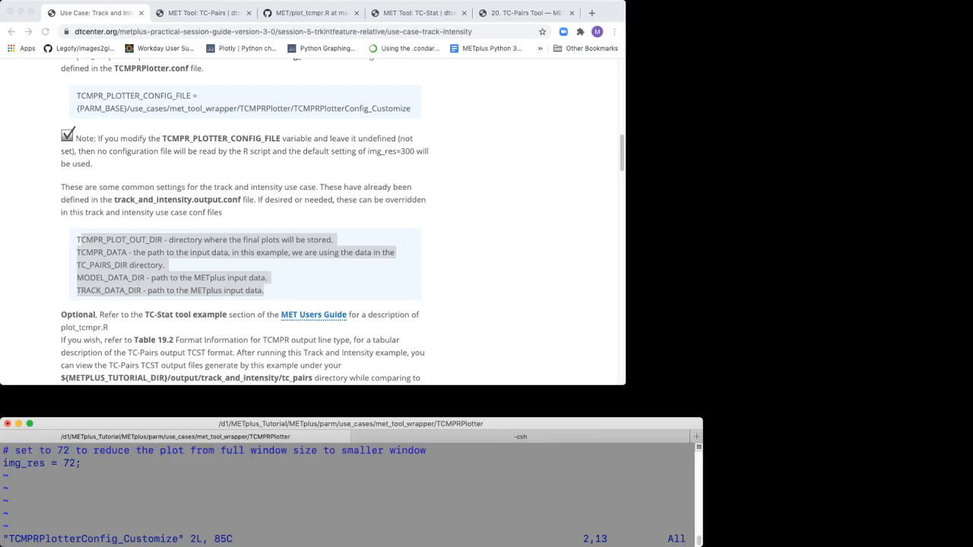
{"action": "key", "text": "v"}
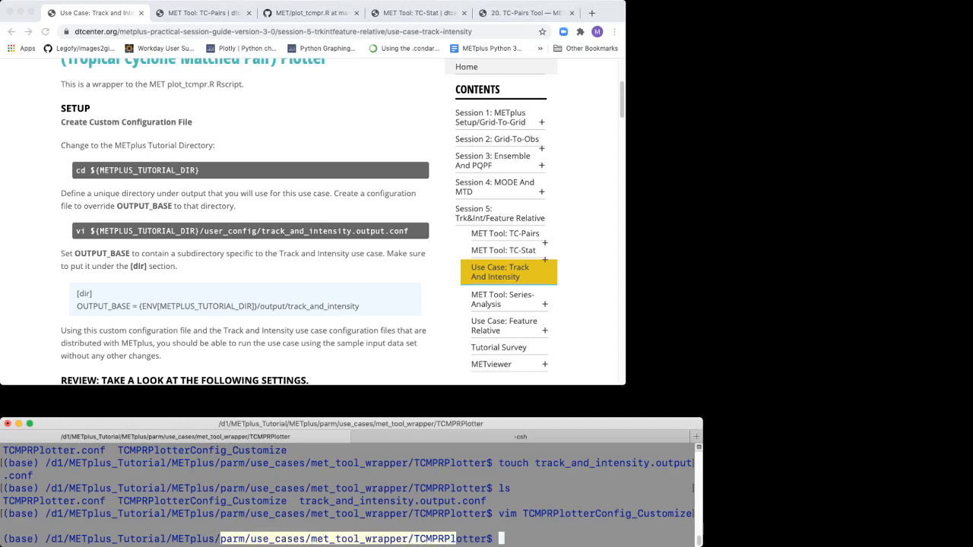
Open the TCMPRPlotter conf in vim and scroll to TCMPR_PLOTTER_DEP_VARS (AMSLP-BMSLP, AMAX_WIND-BMAX_WIND, TK_ERR)
{"action": "type", "text": "vim"}
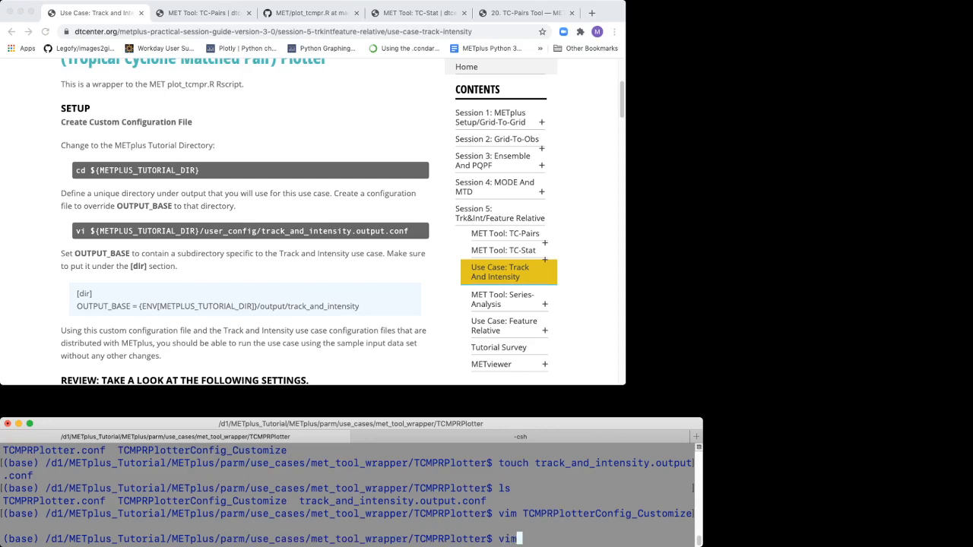
{"action": "type", "text": "TCMPR"}
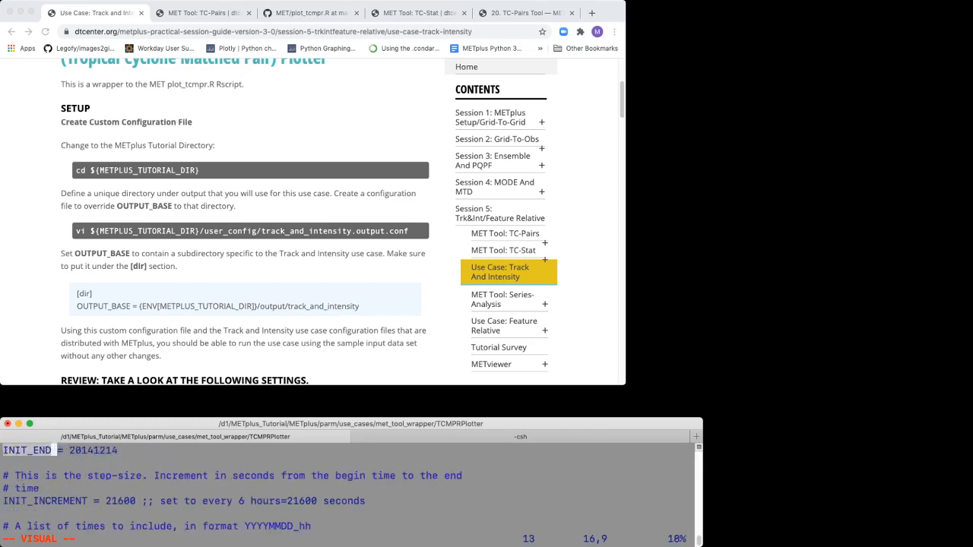
{"action": "scroll", "scroll_direction": "down", "scroll_amount": 3}
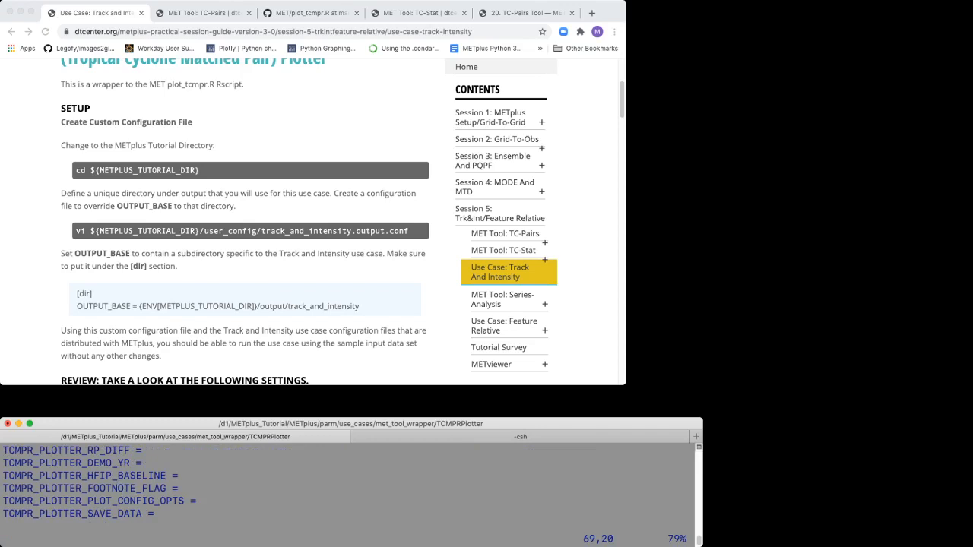
{"action": "scroll", "scroll_direction": "down", "scroll_amount": 3}
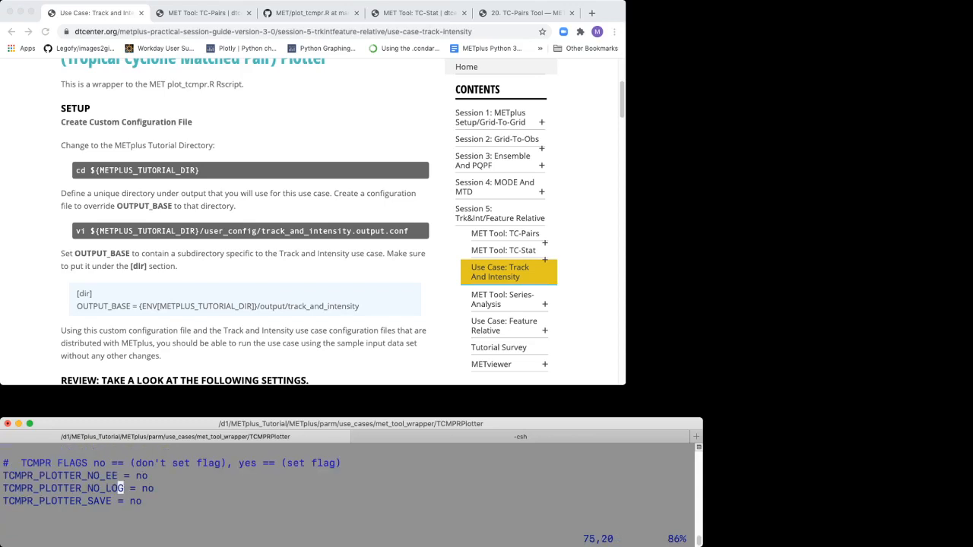
{"action": "scroll", "scroll_direction": "down", "scroll_amount": 3}
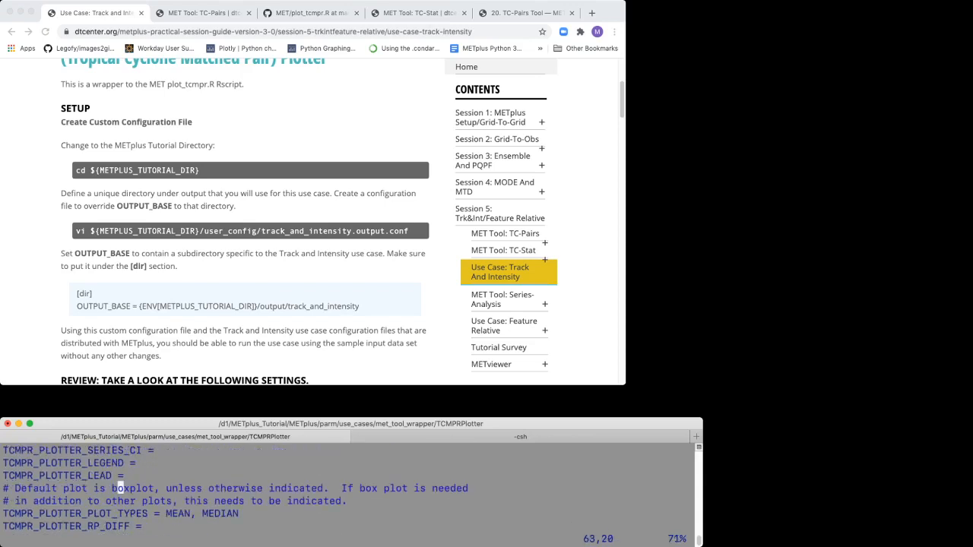
{"action": "scroll", "scroll_direction": "down", "scroll_amount": 3}
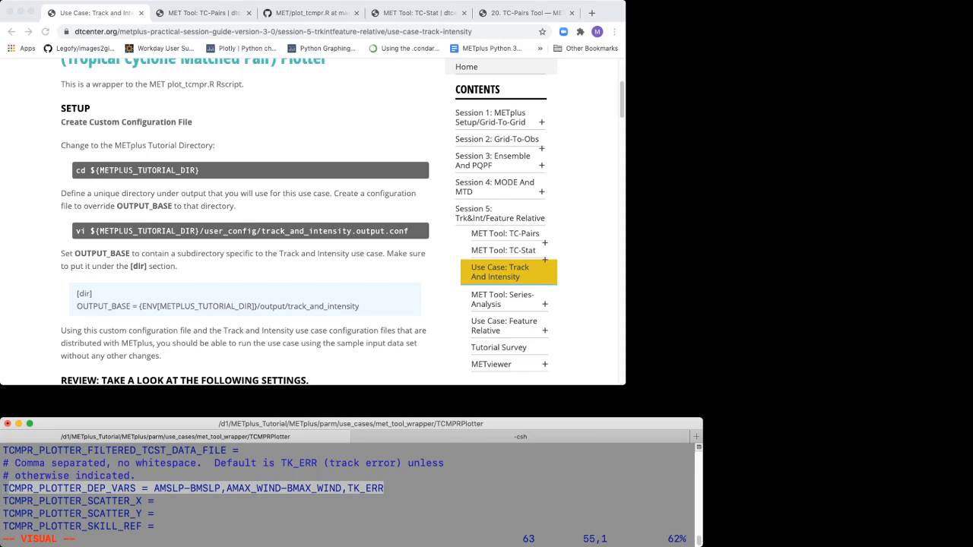
Scroll past the plotter setting descriptions to the Run METplus master_metplus.py command
{"action": "scroll", "scroll_direction": "down", "scroll_amount": 3}
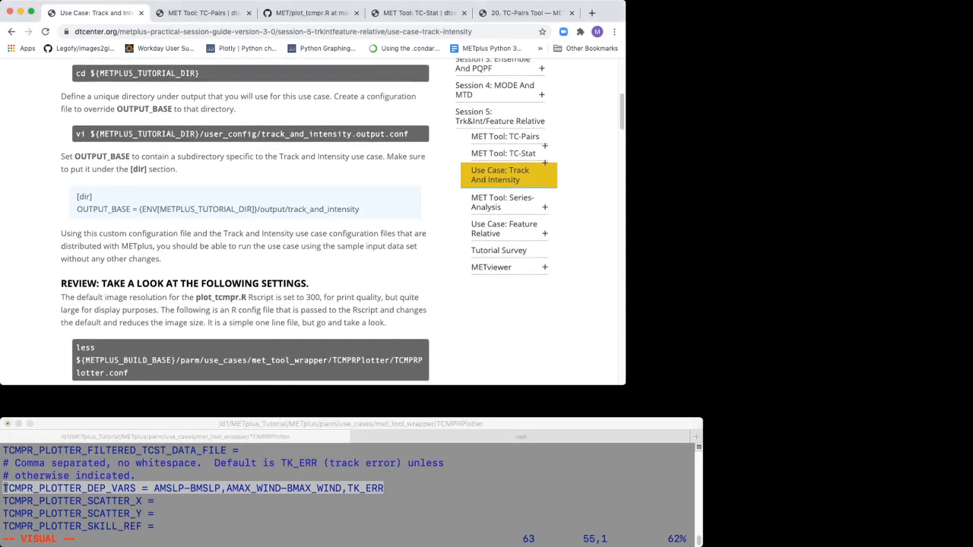
{"action": "scroll", "scroll_direction": "down", "scroll_amount": 3}
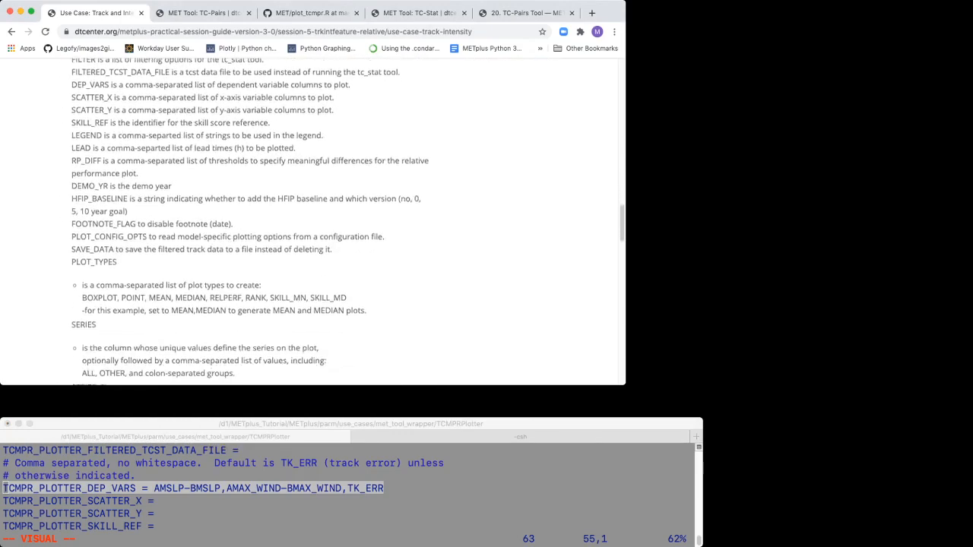
{"action": "scroll", "scroll_direction": "down", "scroll_amount": 3}
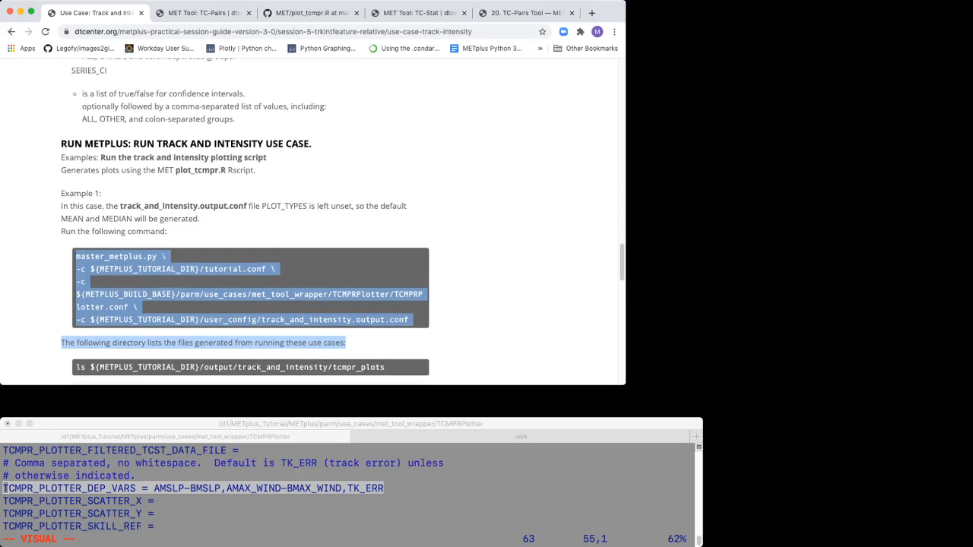
Scroll past the output file list and Example 2 to the AMAX_WIND-BMAX_WIND display commands
{"action": "scroll", "scroll_direction": "down", "scroll_amount": 3}
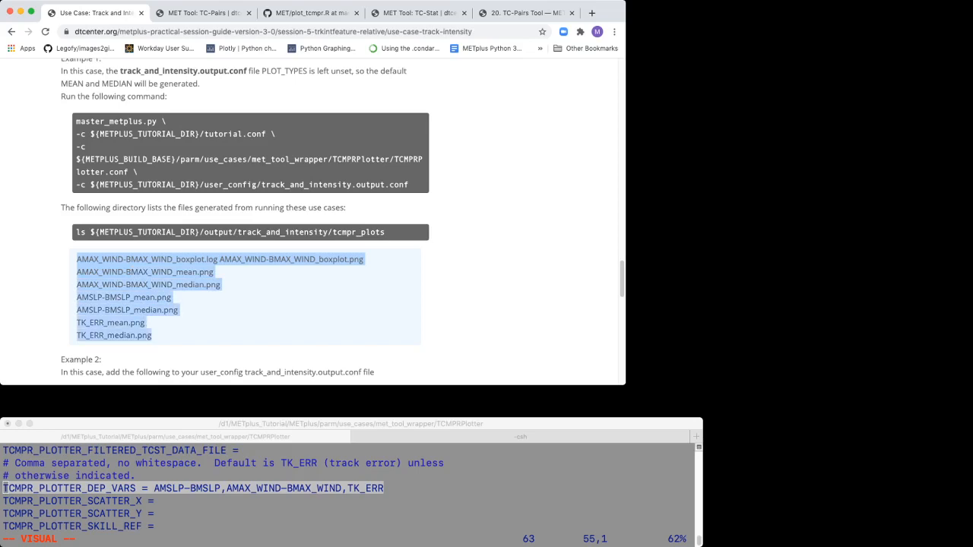
{"action": "scroll", "scroll_direction": "down", "scroll_amount": 3}
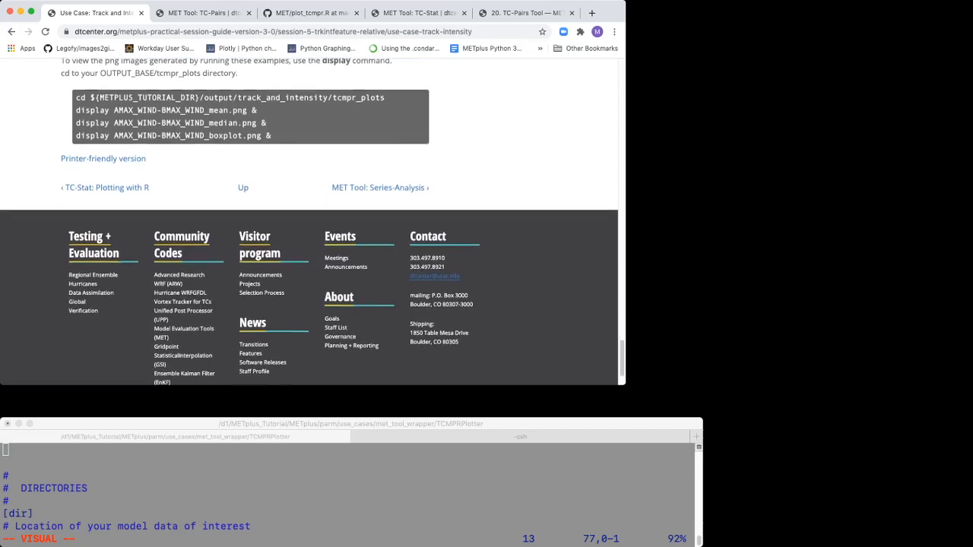
{"action": "scroll", "scroll_direction": "down", "scroll_amount": 3}
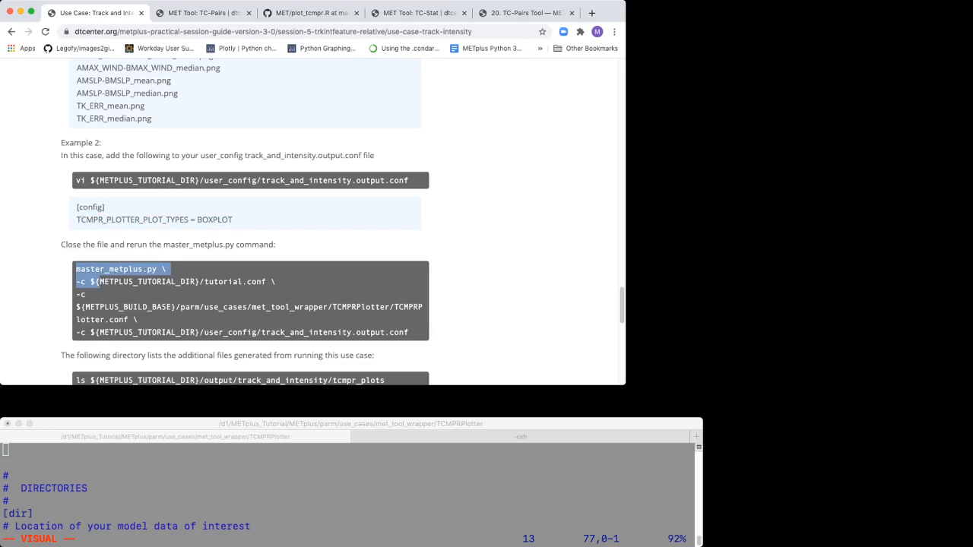
Scroll to Example 2's BOXPLOT setting and its master_metplus.py rerun command
{"action": "scroll", "scroll_direction": "down", "scroll_amount": 3}
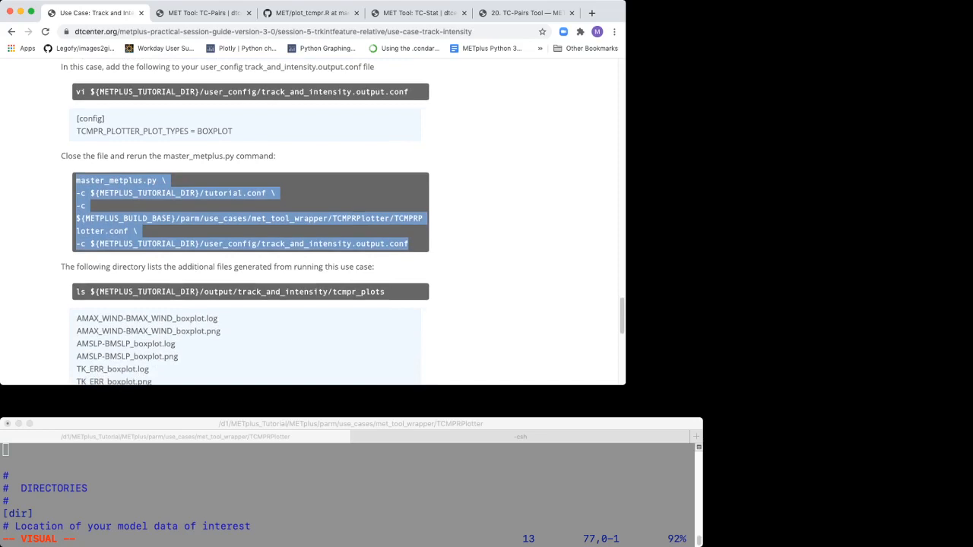
Scroll through the six boxplot .log/.png files to the display commands at the page bottom
{"action": "scroll", "scroll_direction": "down", "scroll_amount": 3}
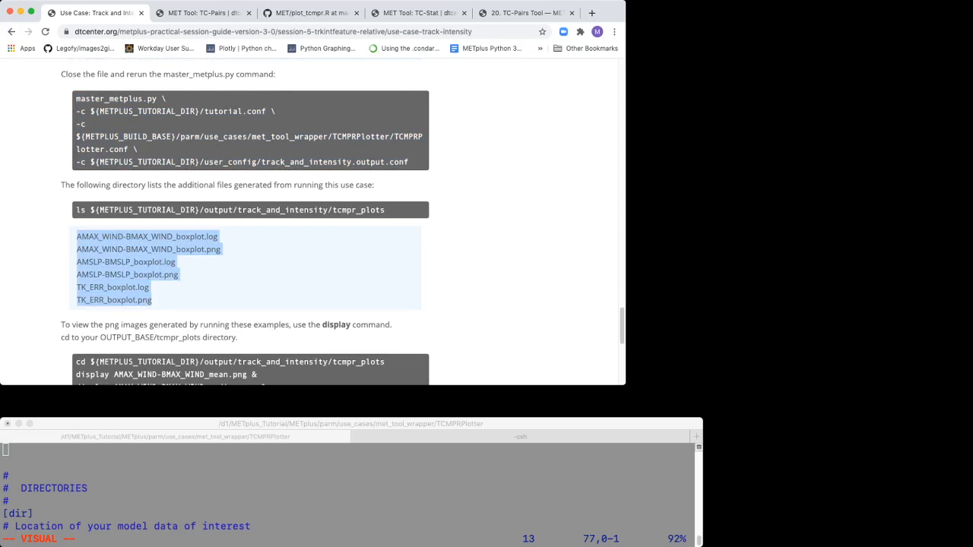
{"action": "scroll", "scroll_direction": "down", "scroll_amount": 3}
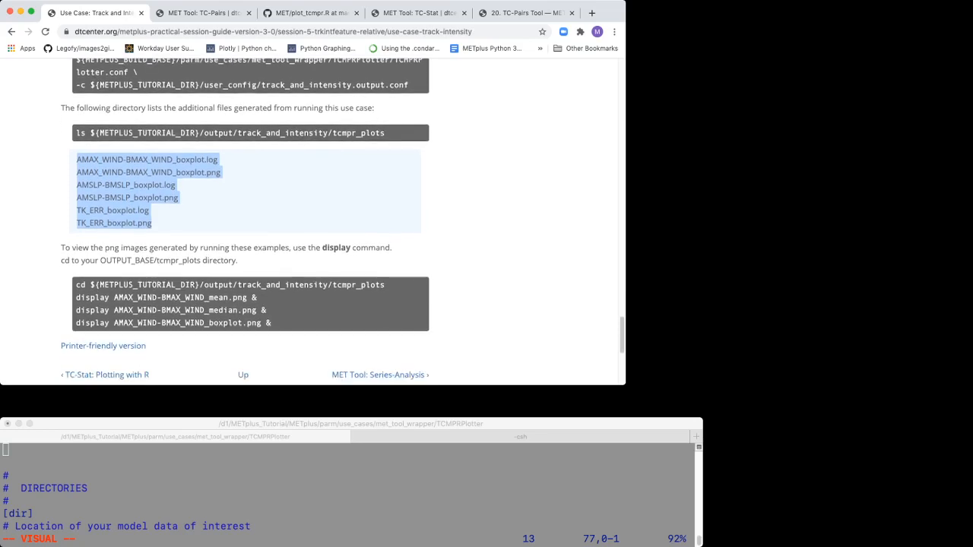